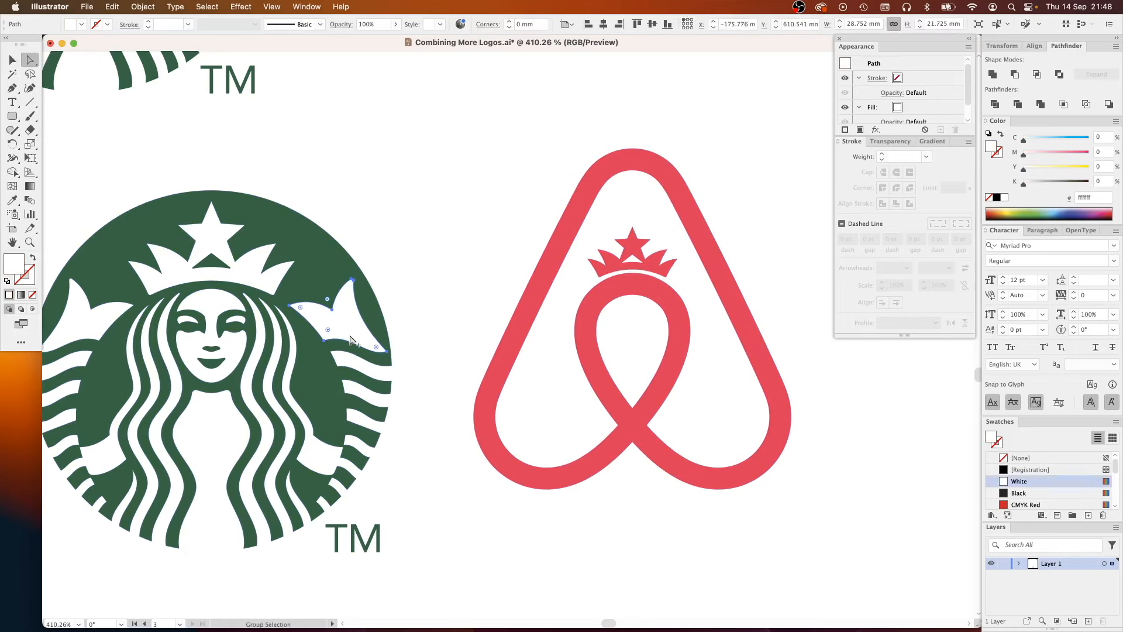
Copy the Starbucks tail fin and place it on top of the Airbnb outline
drag(351, 315, 509, 332)
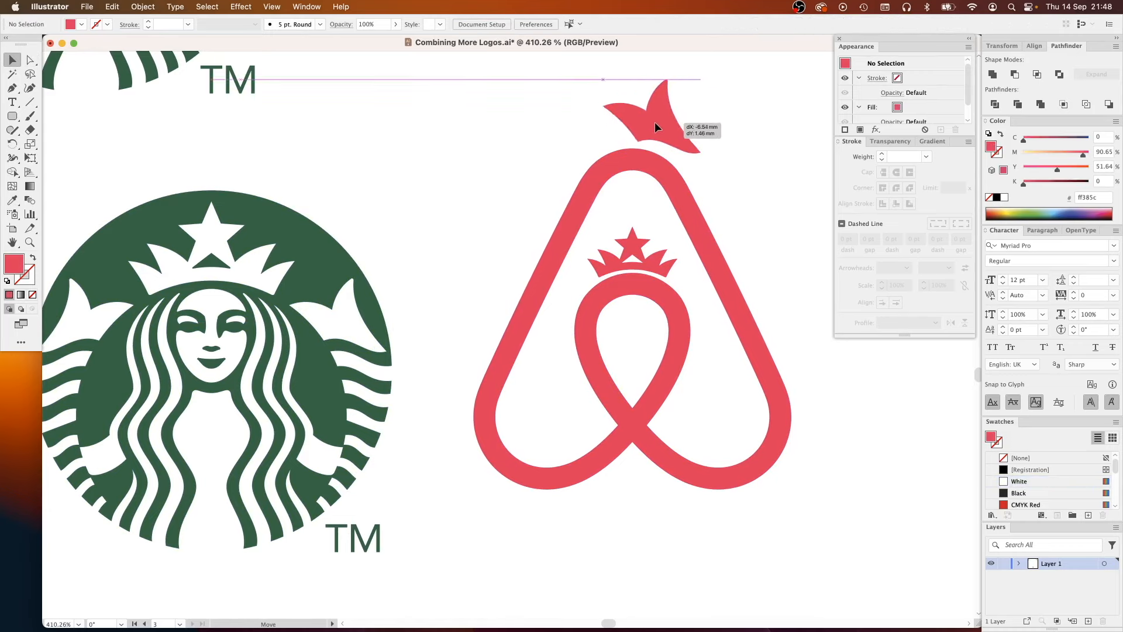
drag(651, 125, 634, 129)
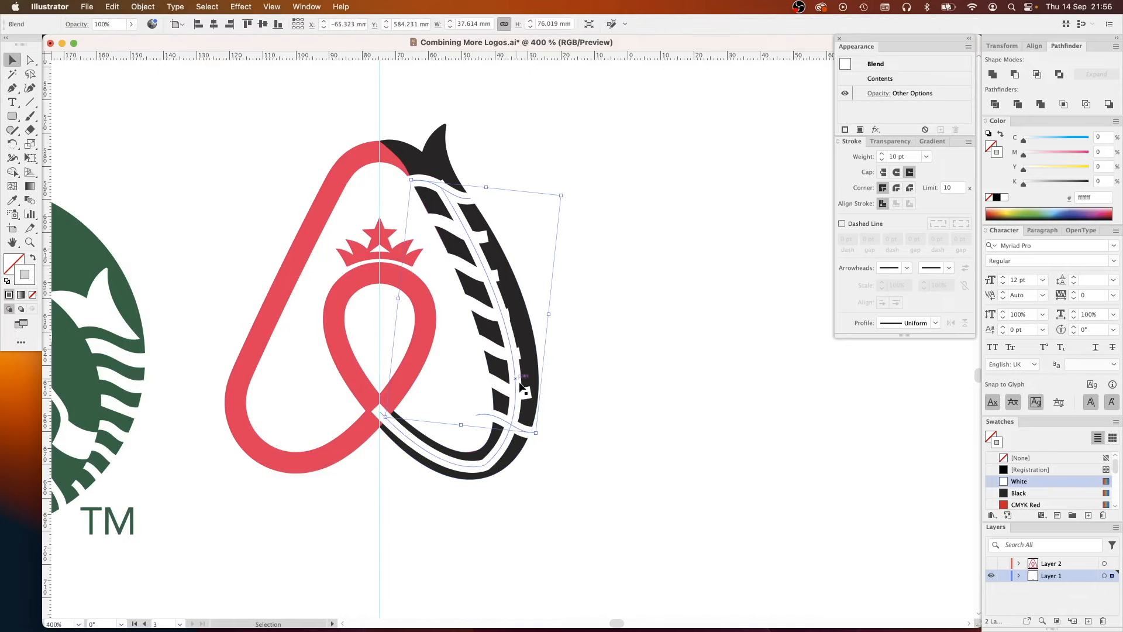
Open the tail blend's Blend Options and align the stripes to the path
click(143, 6)
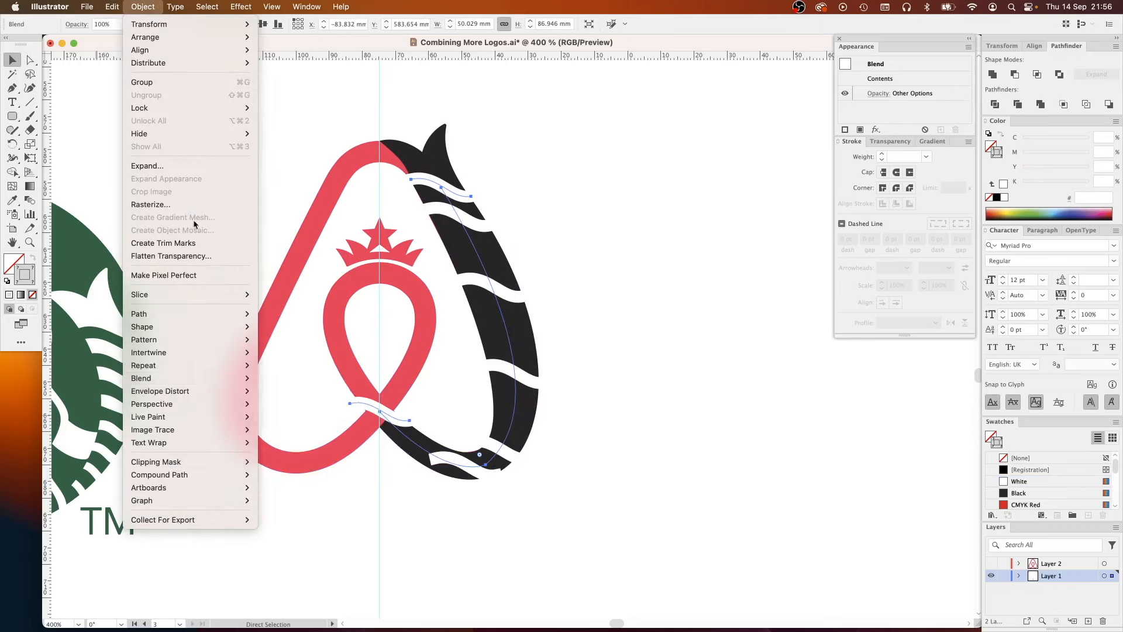
click(140, 377)
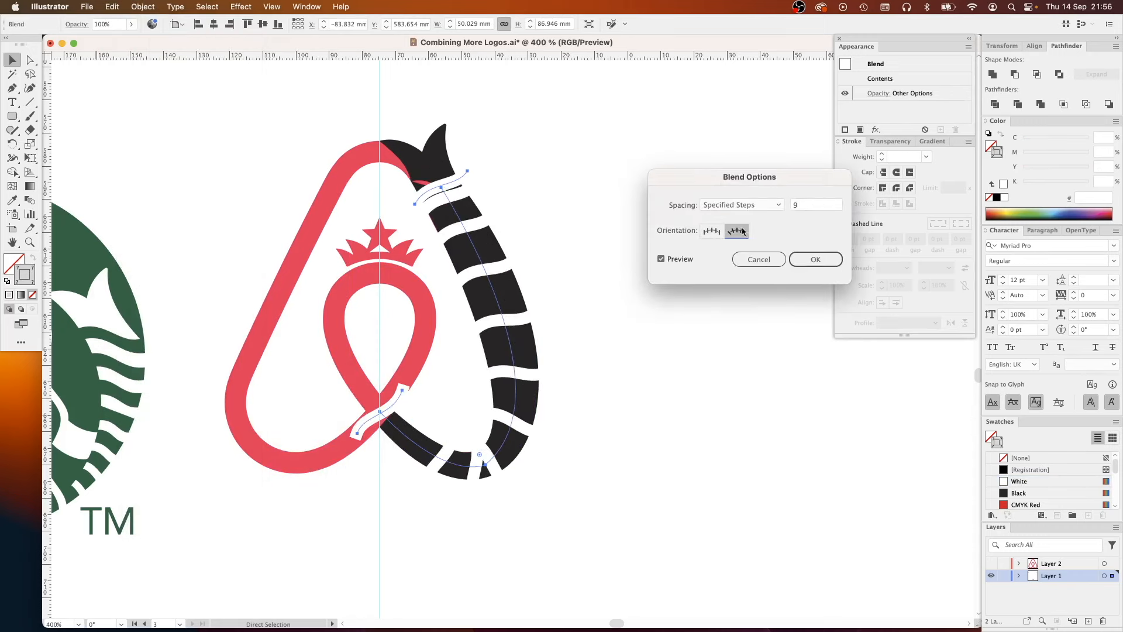
click(815, 259)
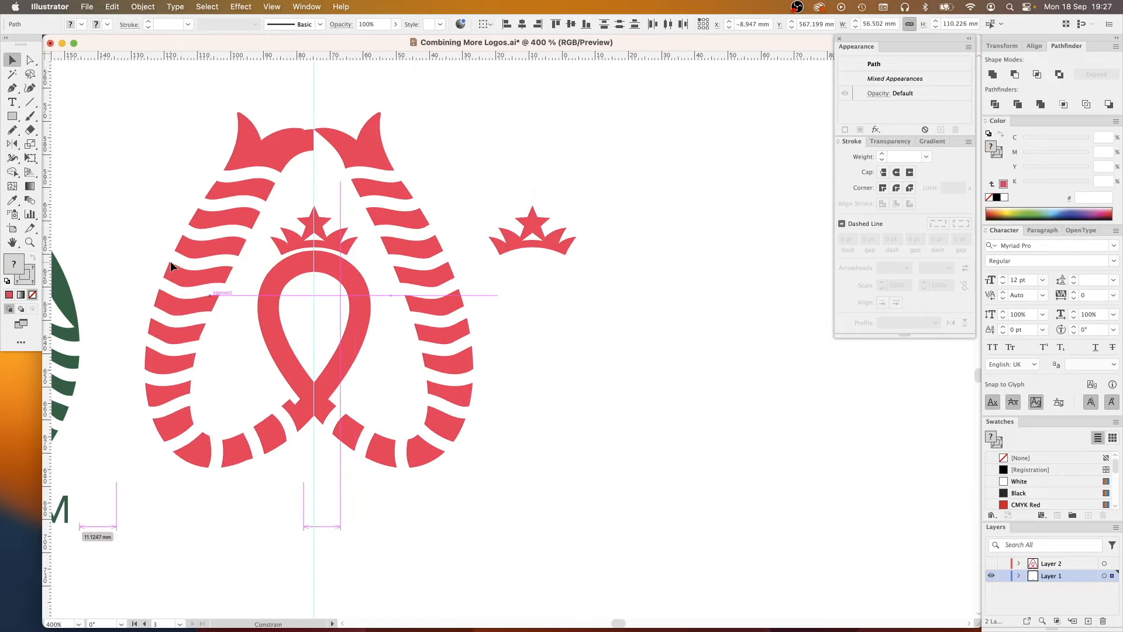
Toggle Outline view (Cmd+Y) to check the mirrored tail shapes
key(cmd+y)
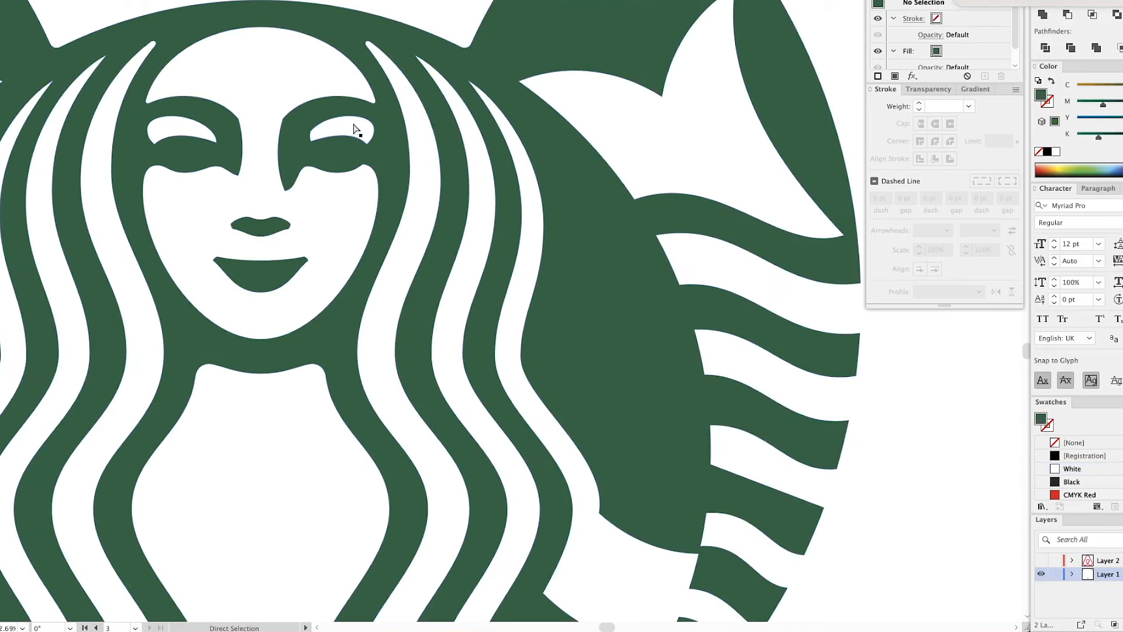
Select the mermaid's face parts and drop a copy into the Airbnb loop
click(356, 129)
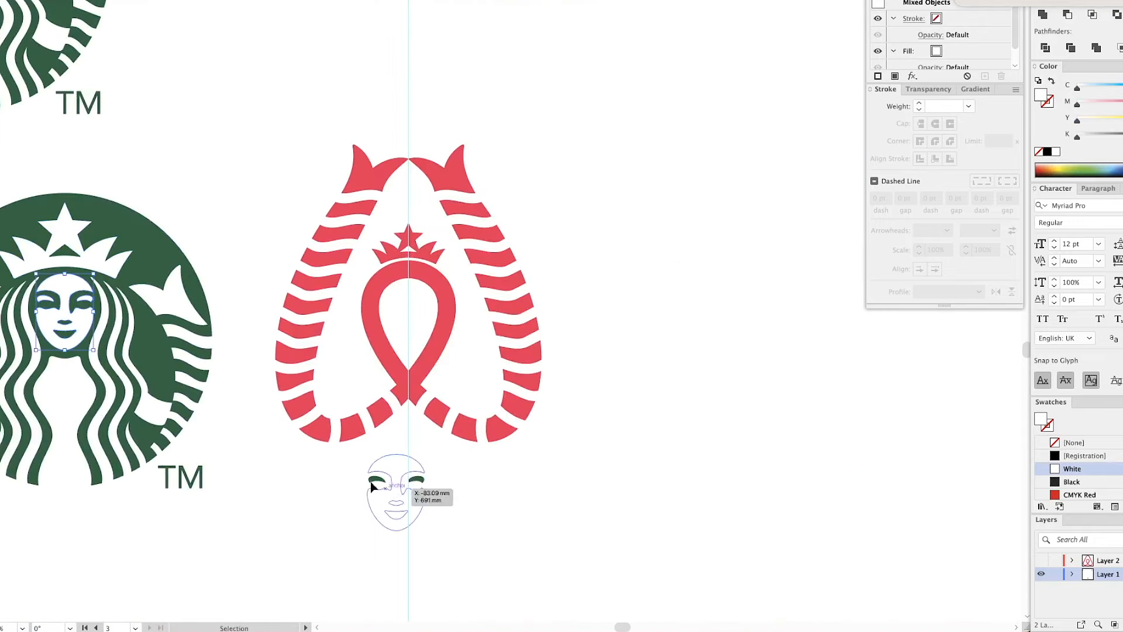
click(516, 571)
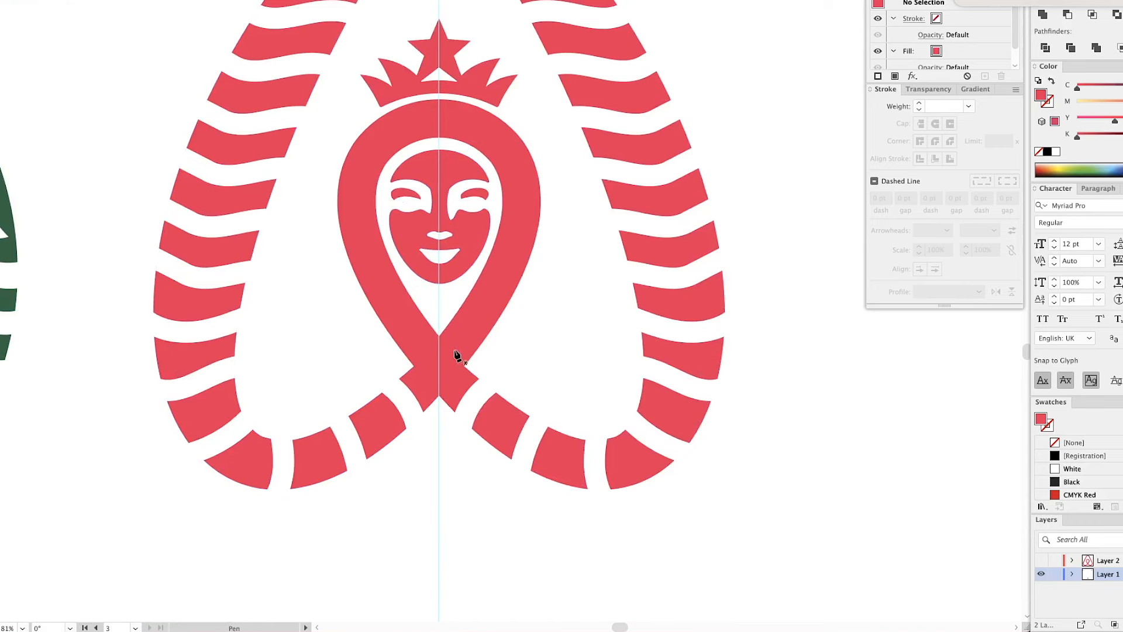
Drag the siren's wavy hair strands up beside the mashup logo
drag(439, 356, 441, 125)
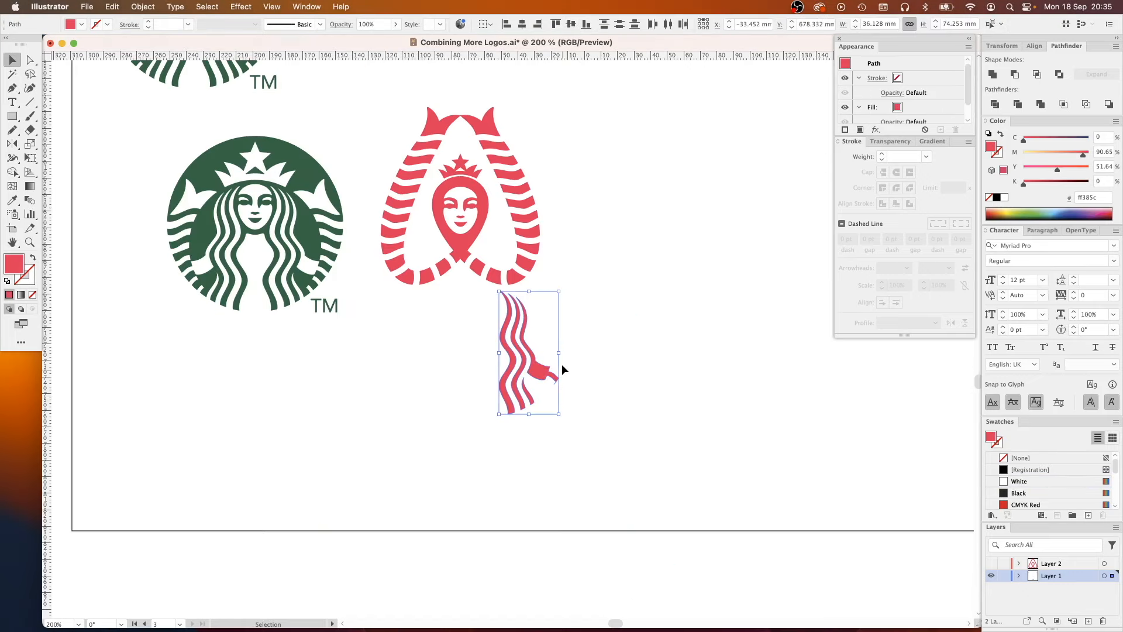
Move the red hair strands onto the logo around the siren's face
drag(529, 351, 503, 254)
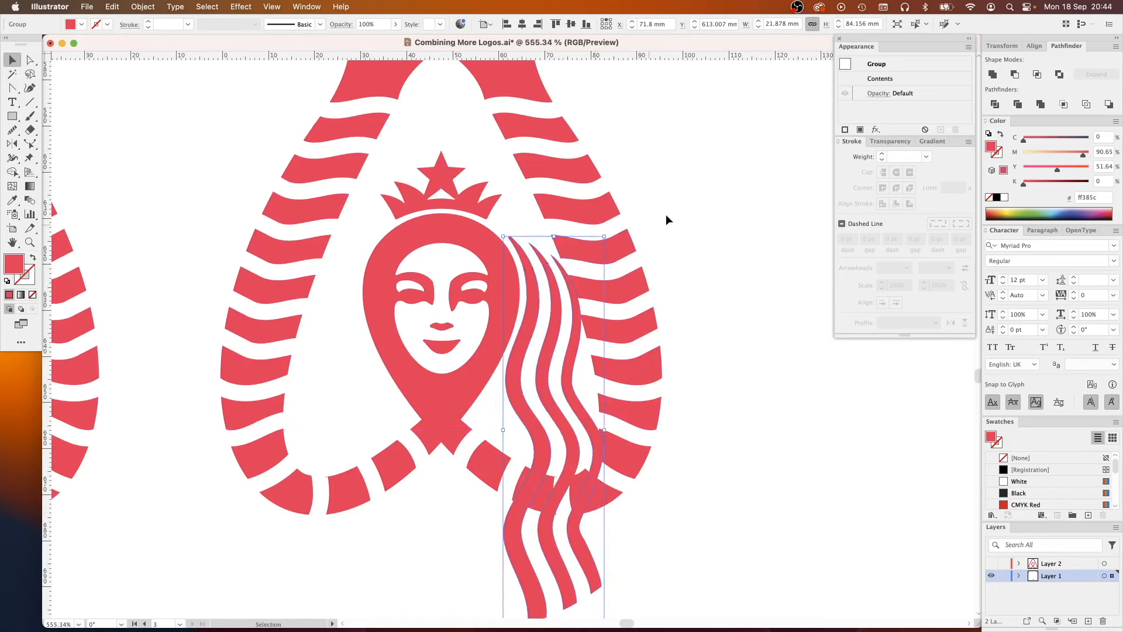
click(1019, 481)
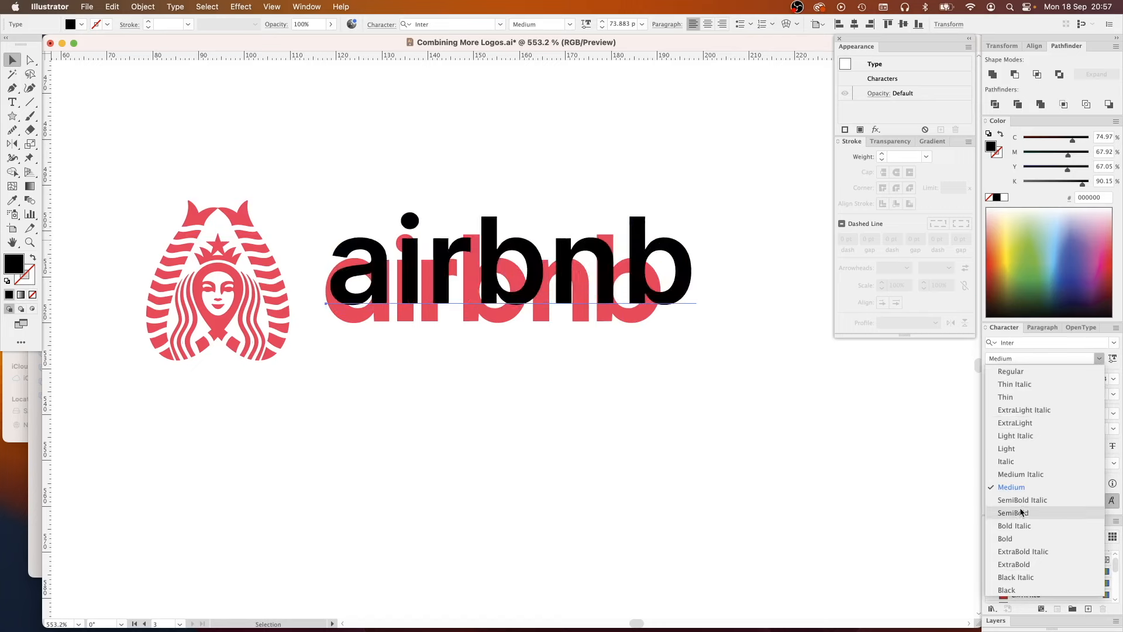
Make the airbnb wordmark Bold and swap its letter a for an alternate glyph
click(1012, 499)
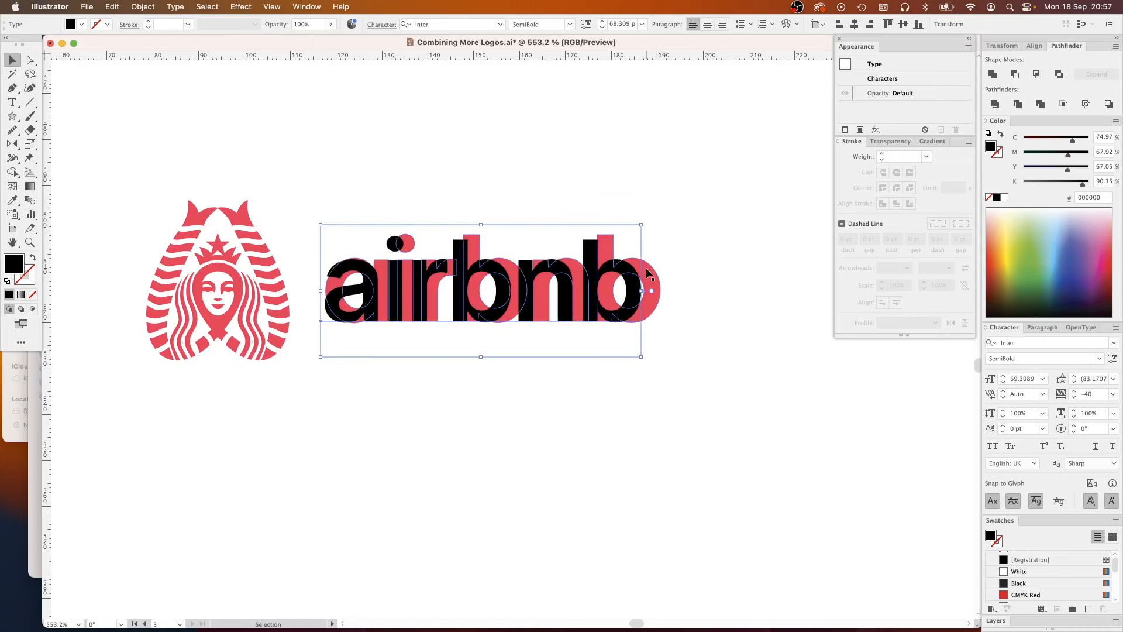
click(1100, 358)
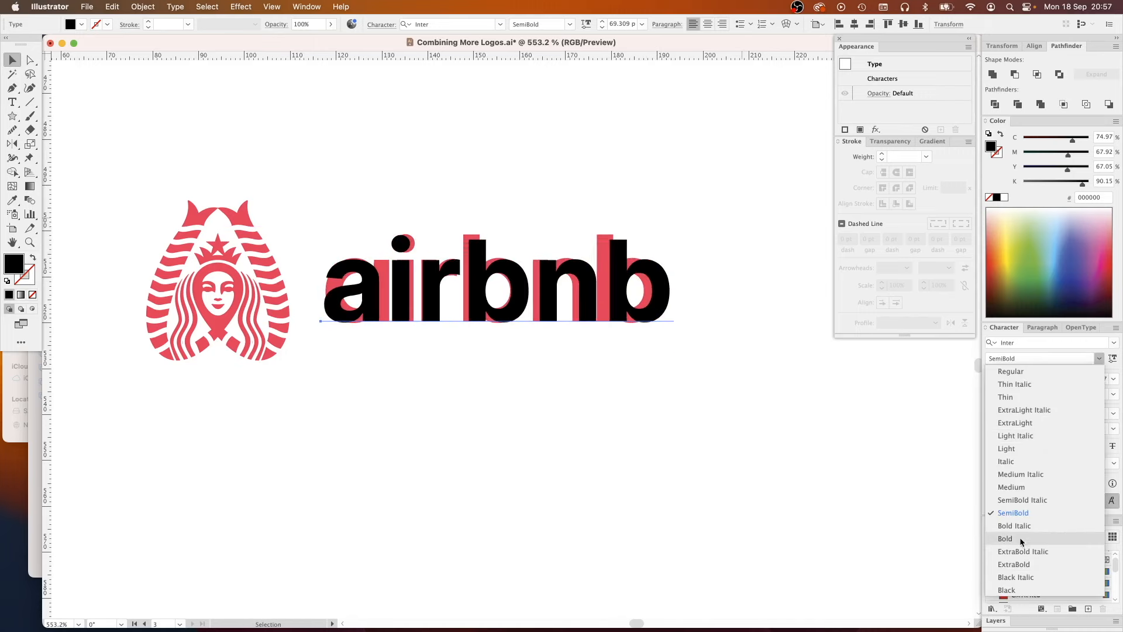
click(1006, 539)
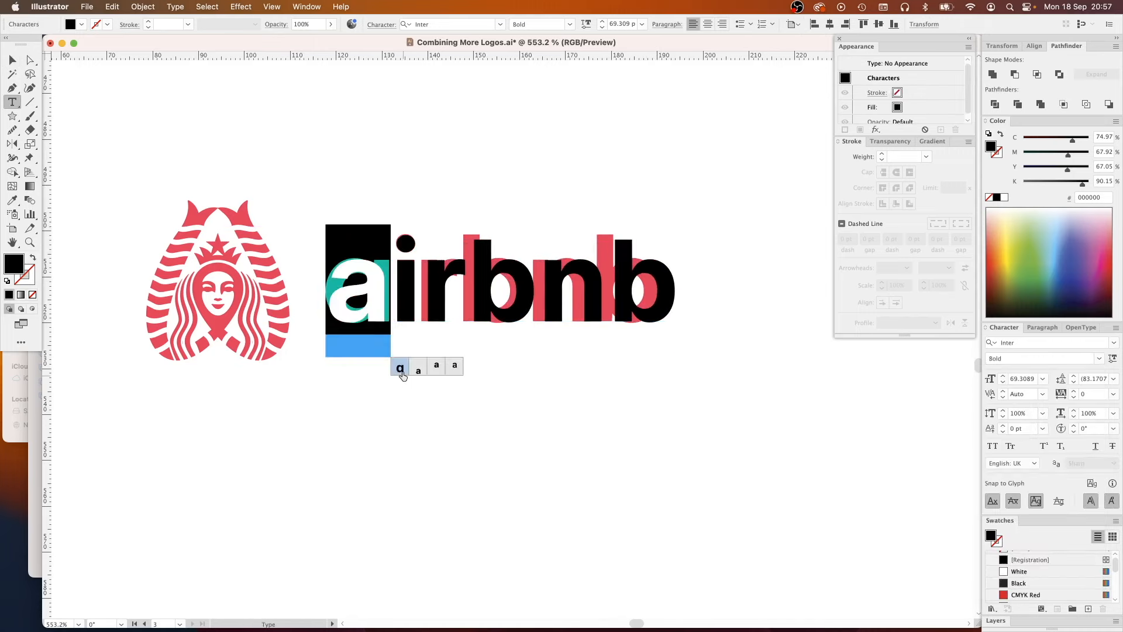
click(399, 367)
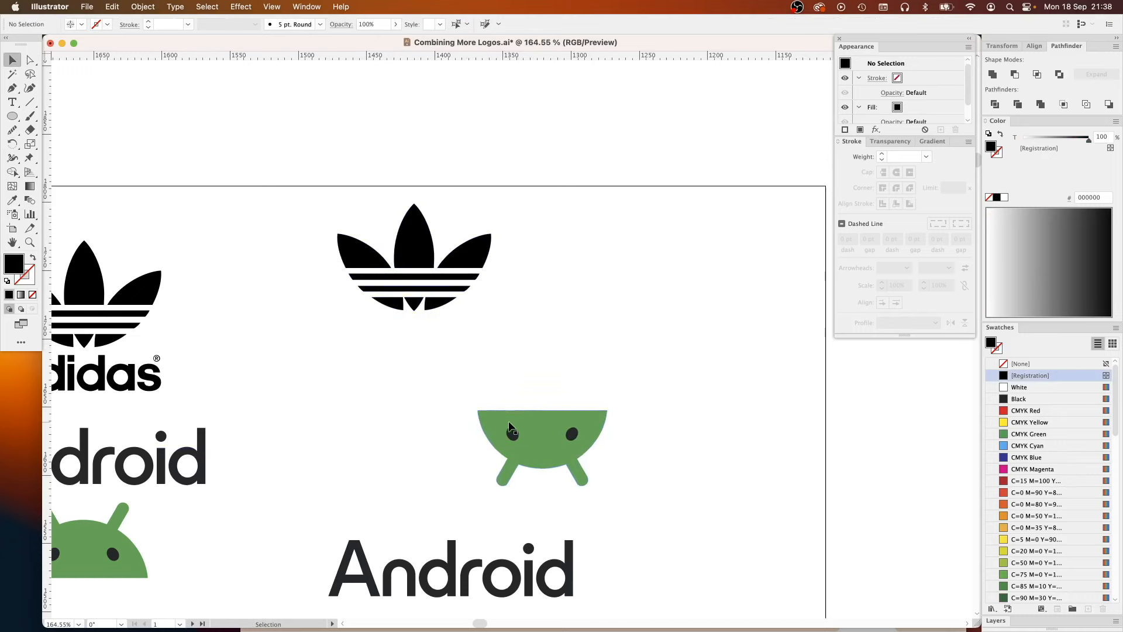
Move the upside-down Android head snugly beneath the stripes and select its black tip
click(542, 444)
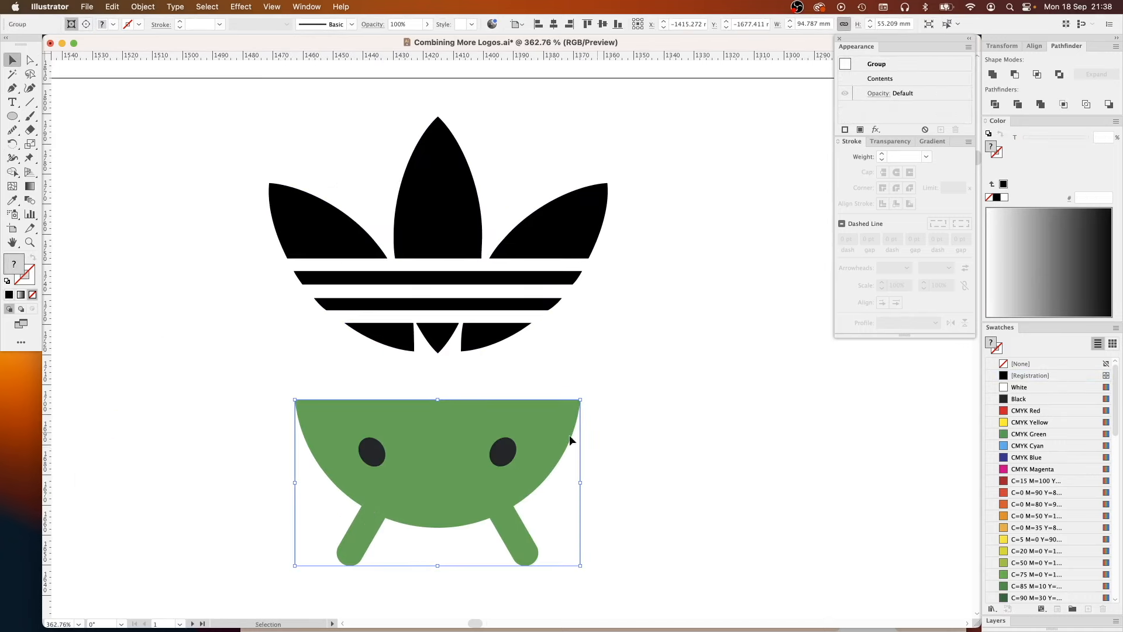
drag(438, 482, 438, 406)
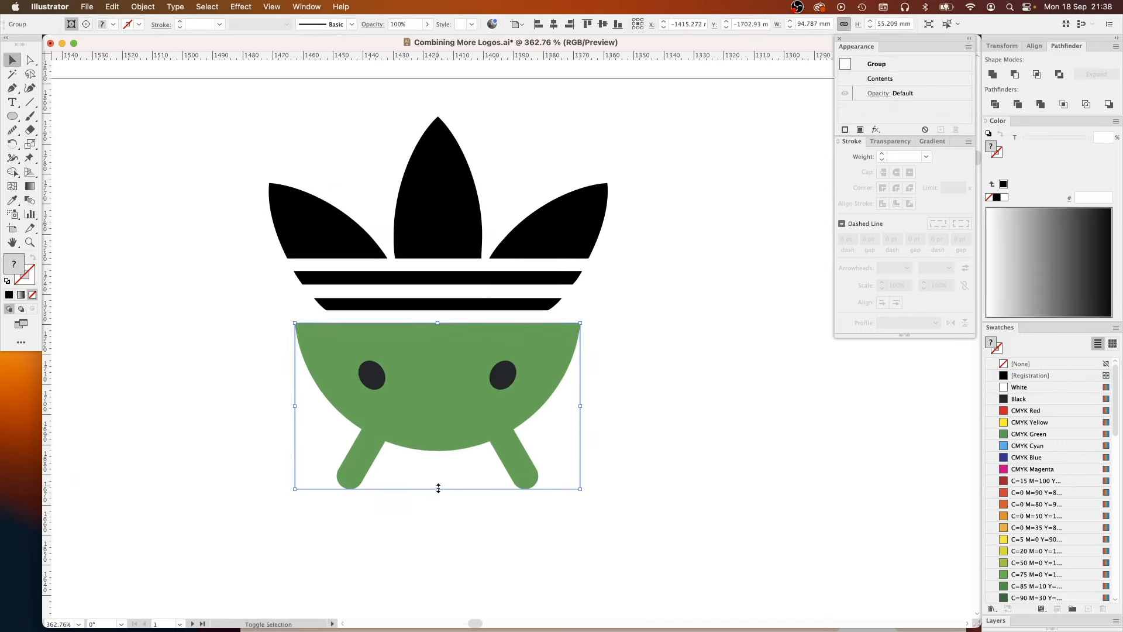
drag(437, 488, 451, 427)
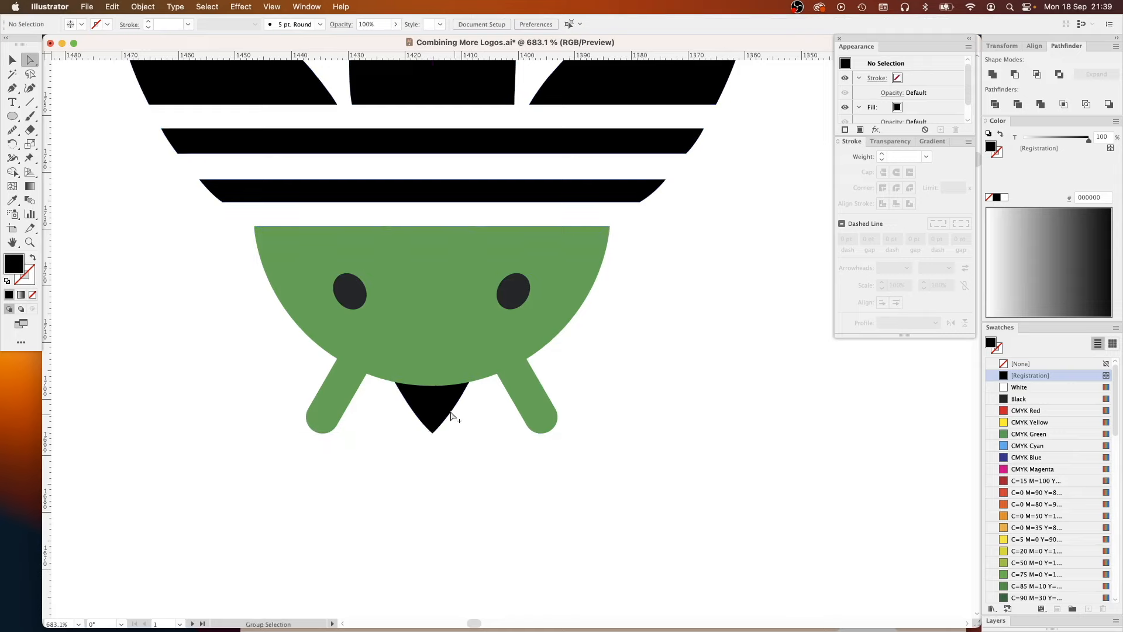
click(451, 415)
text(chalet)
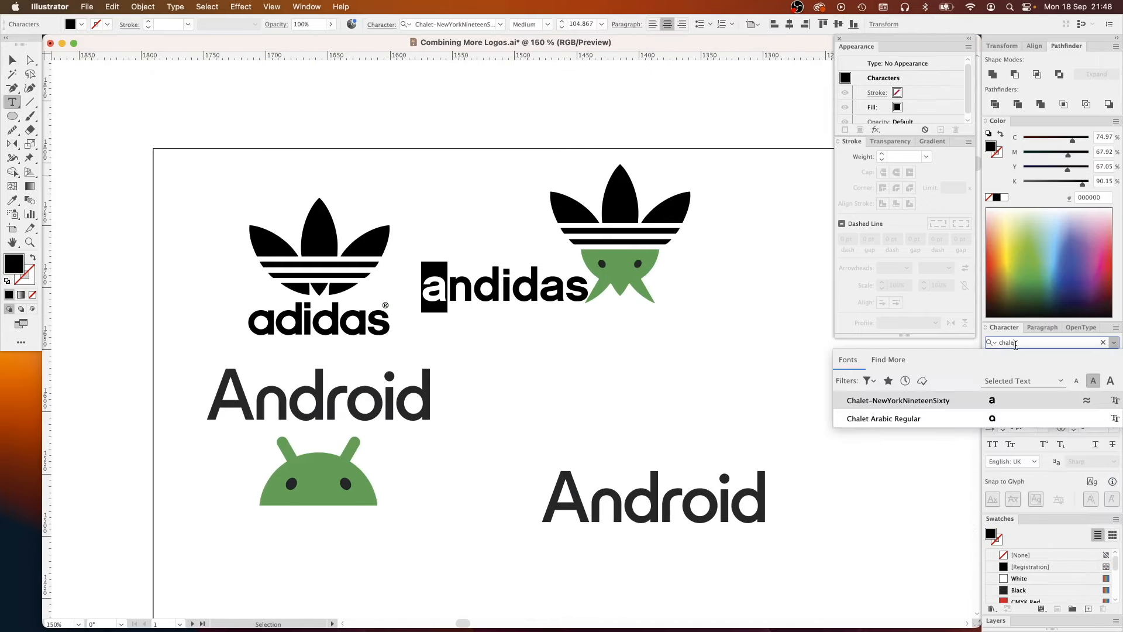
Search the font field for 'avan' to restyle the andidas wordmark
text(avan)
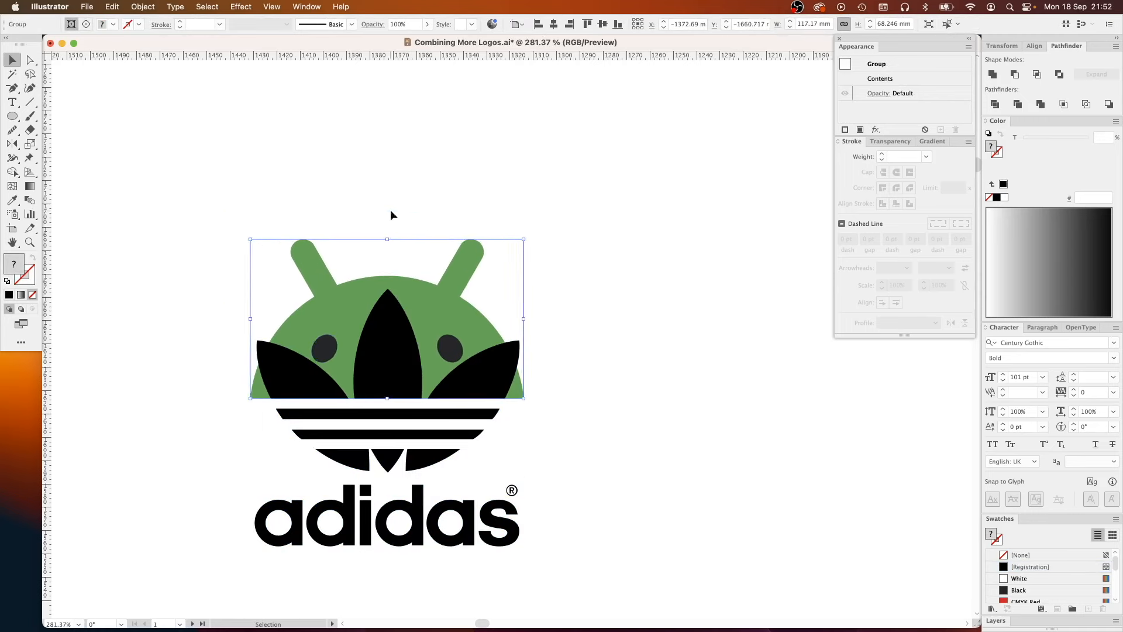
Select the overlapping trefoil and Android head to prepare them for merging
click(450, 346)
text(c)
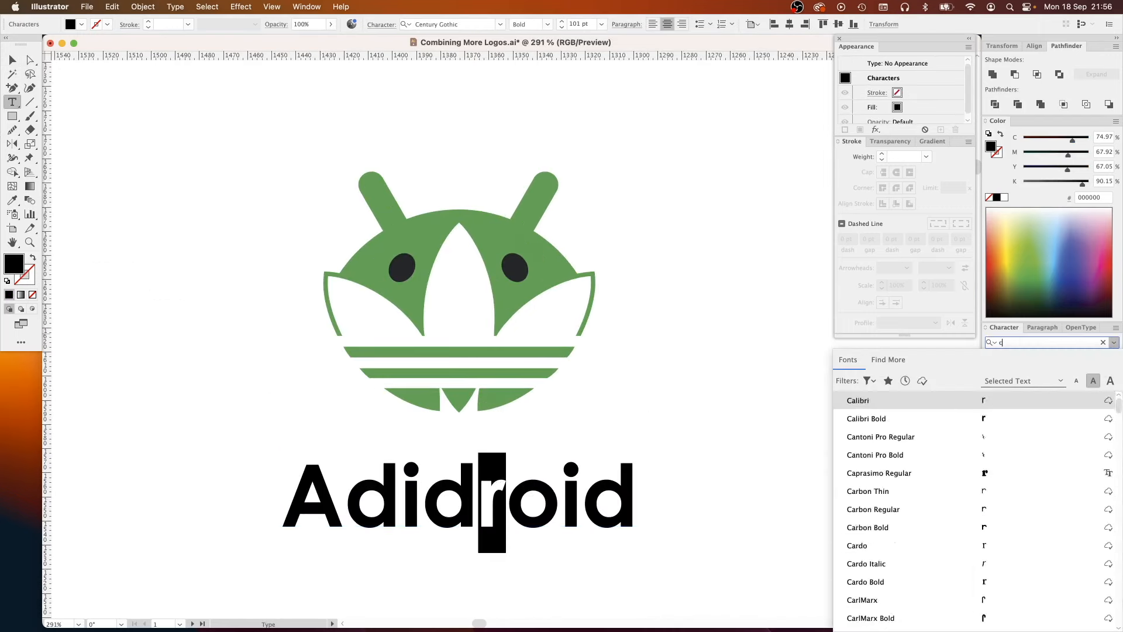
Search for the 'hale' font to restyle the r in Adidroid
text(halet-NewYorkNineteenSixty)
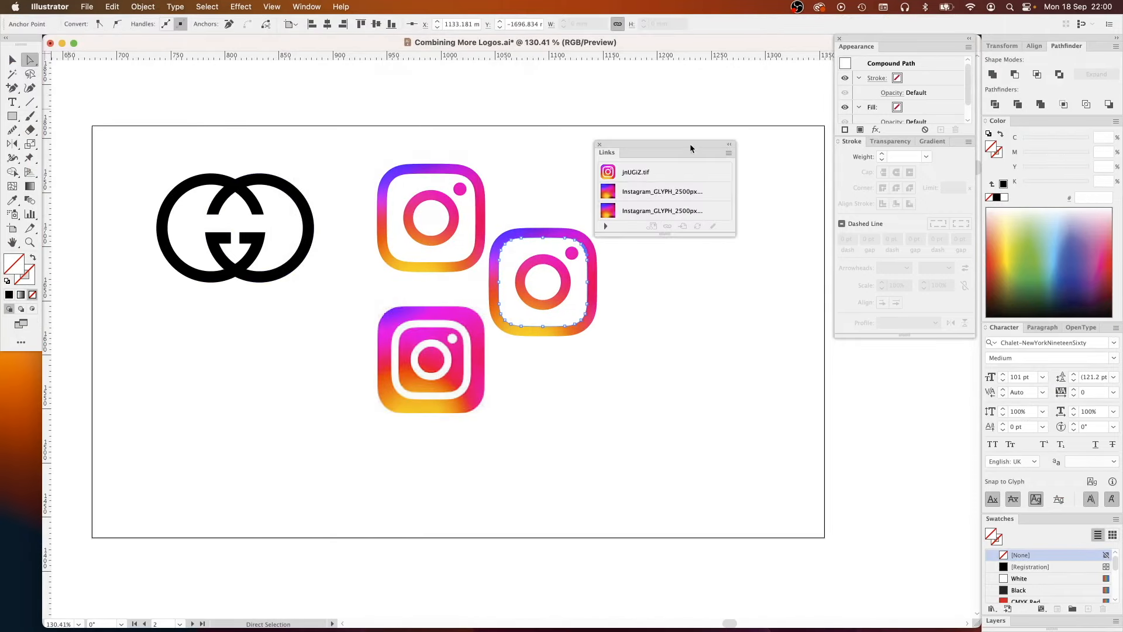
Scale the vector Instagram glyph to match the raster icon beneath it
click(661, 188)
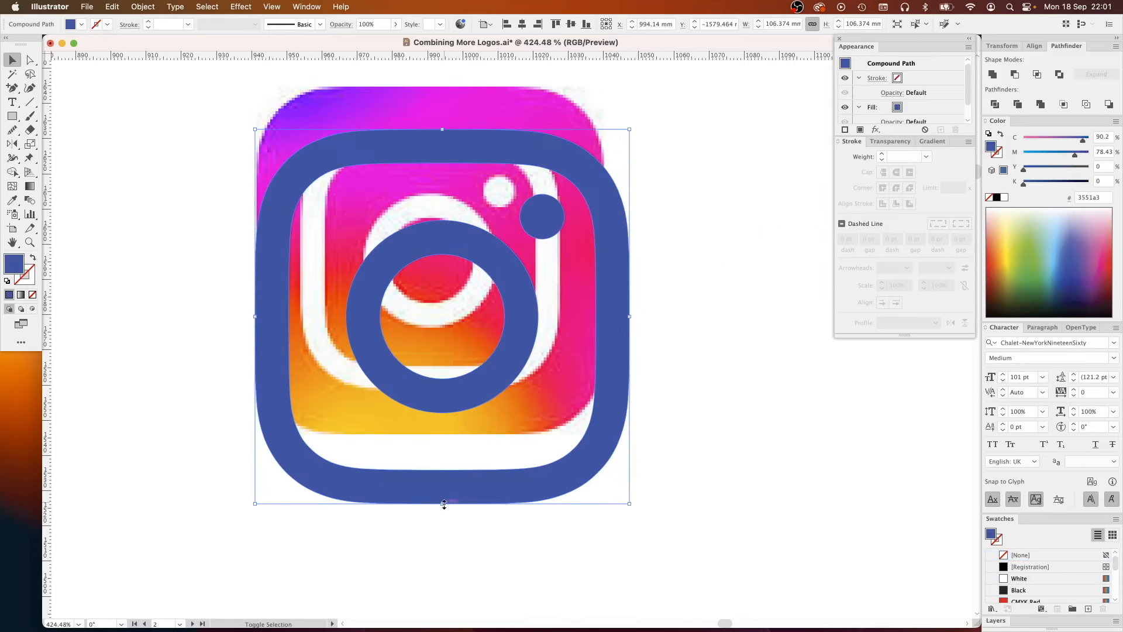
drag(442, 130, 435, 137)
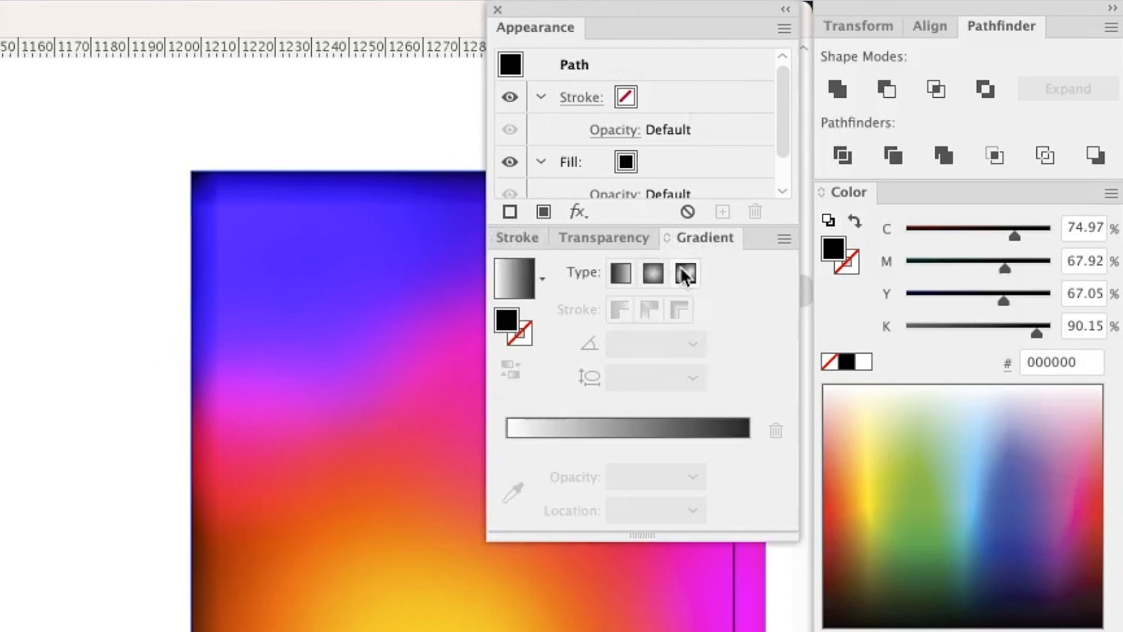
Give the rounded icon a freeform gradient and reposition a colour point
click(686, 273)
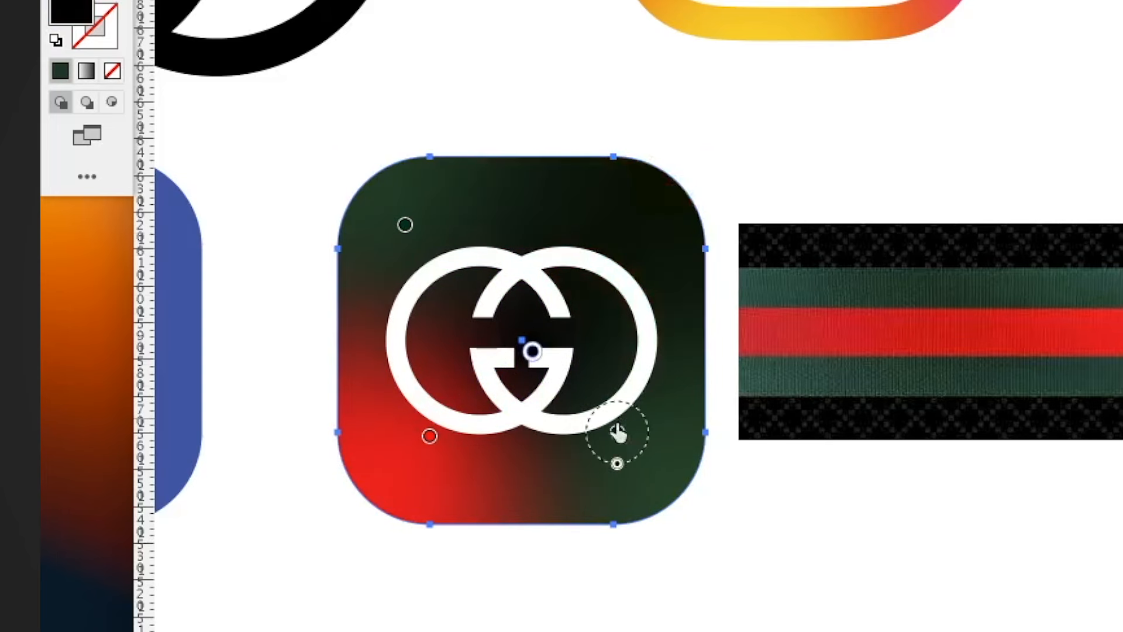
drag(619, 435, 667, 208)
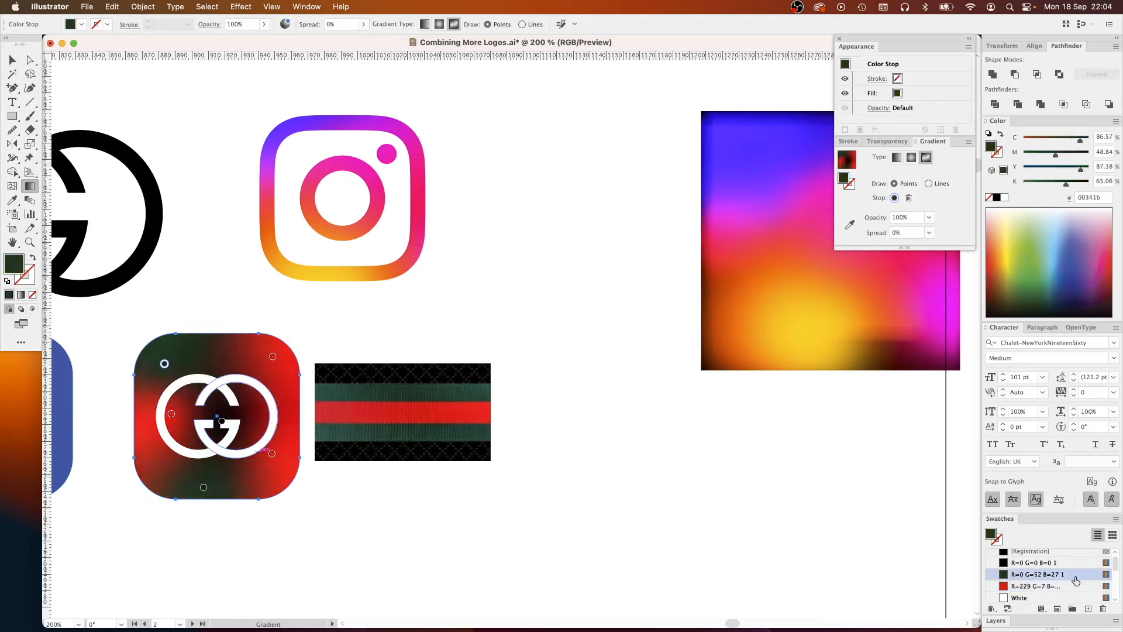
Edit the dark green global swatch and view its colour mode options
double_click(1037, 574)
text(003c28)
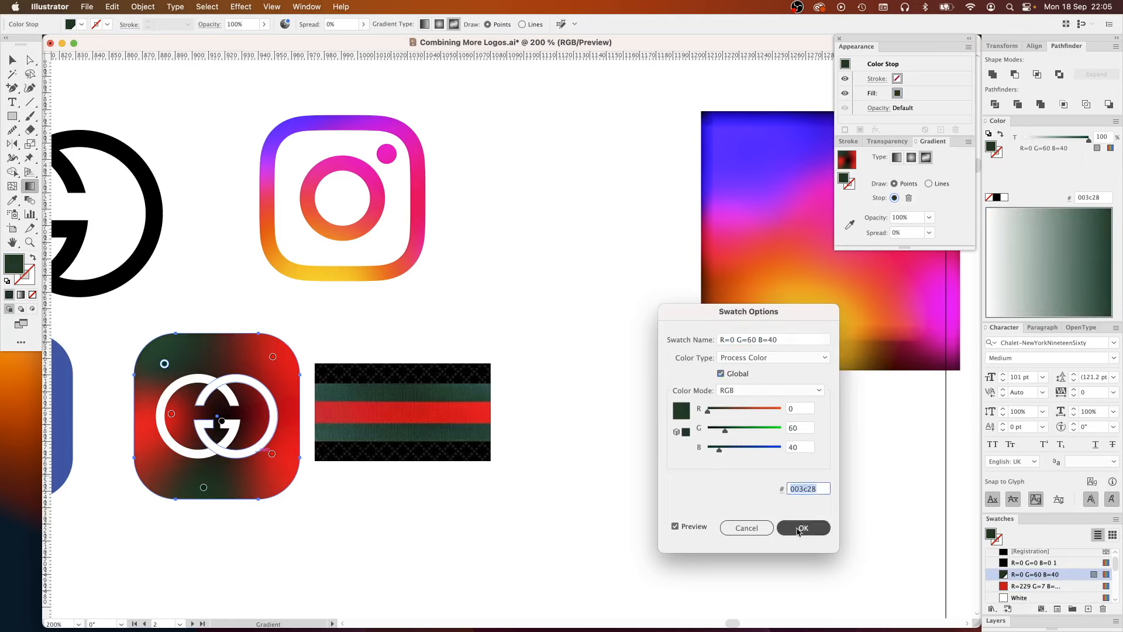
click(770, 389)
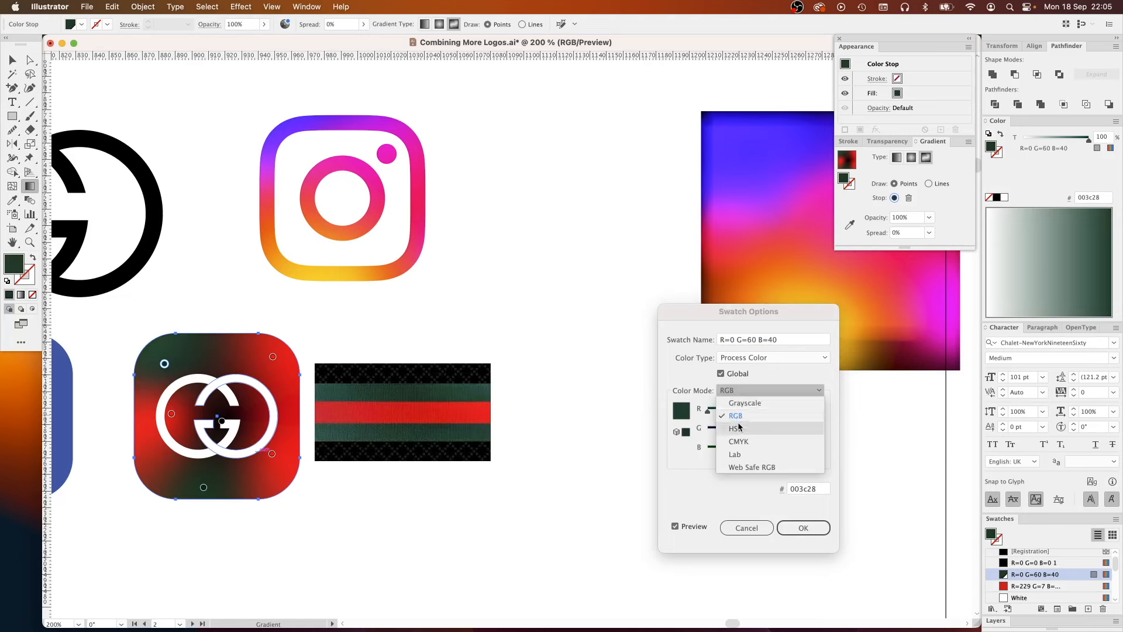